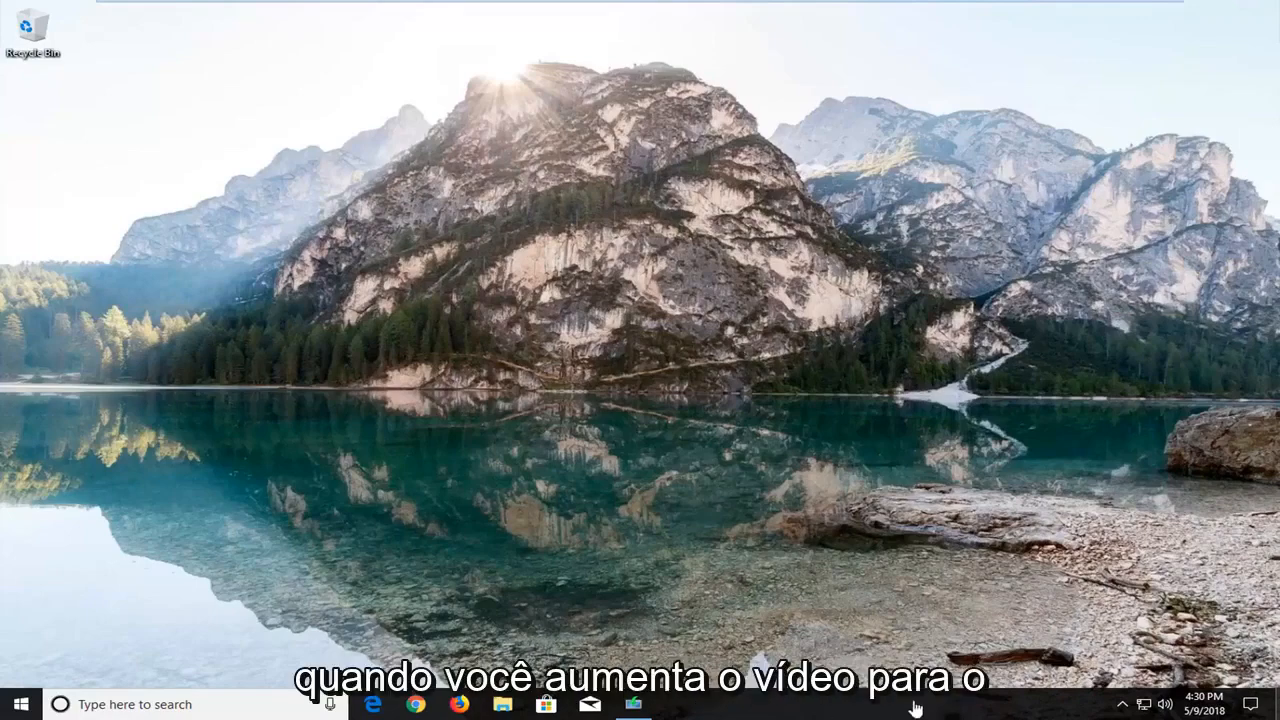
mouse_move(343, 349)
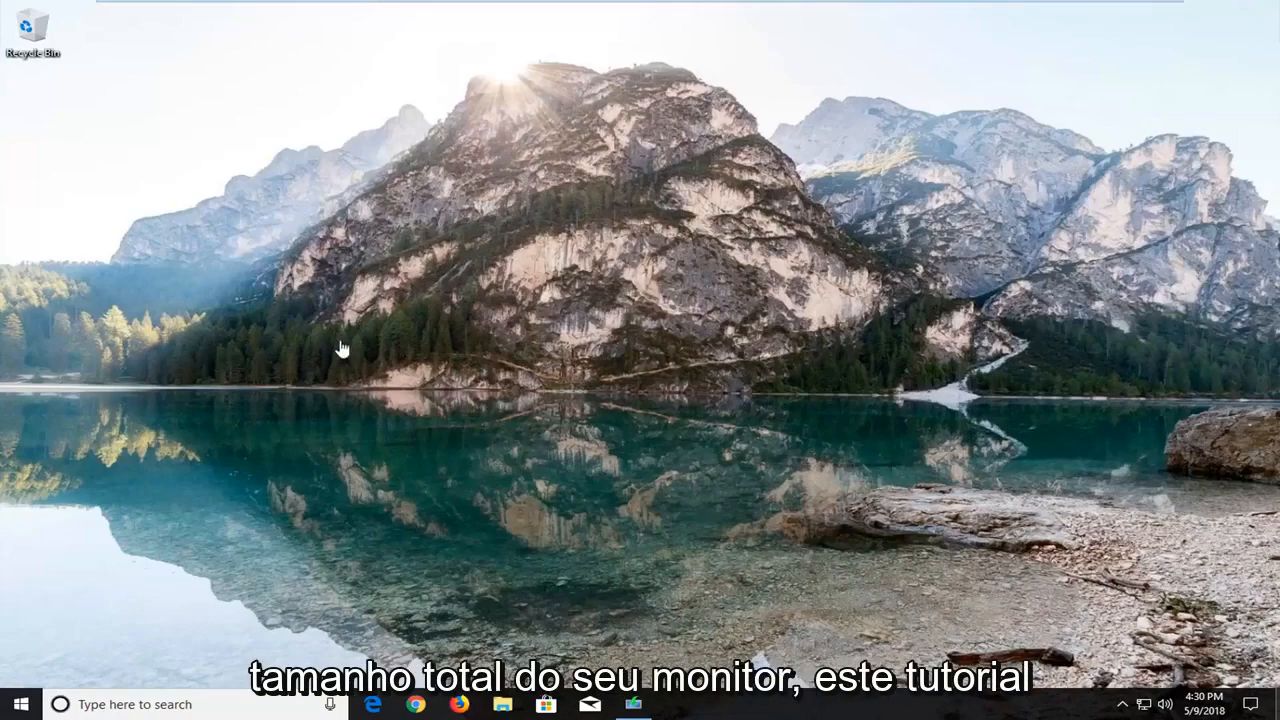
mouse_move(422, 348)
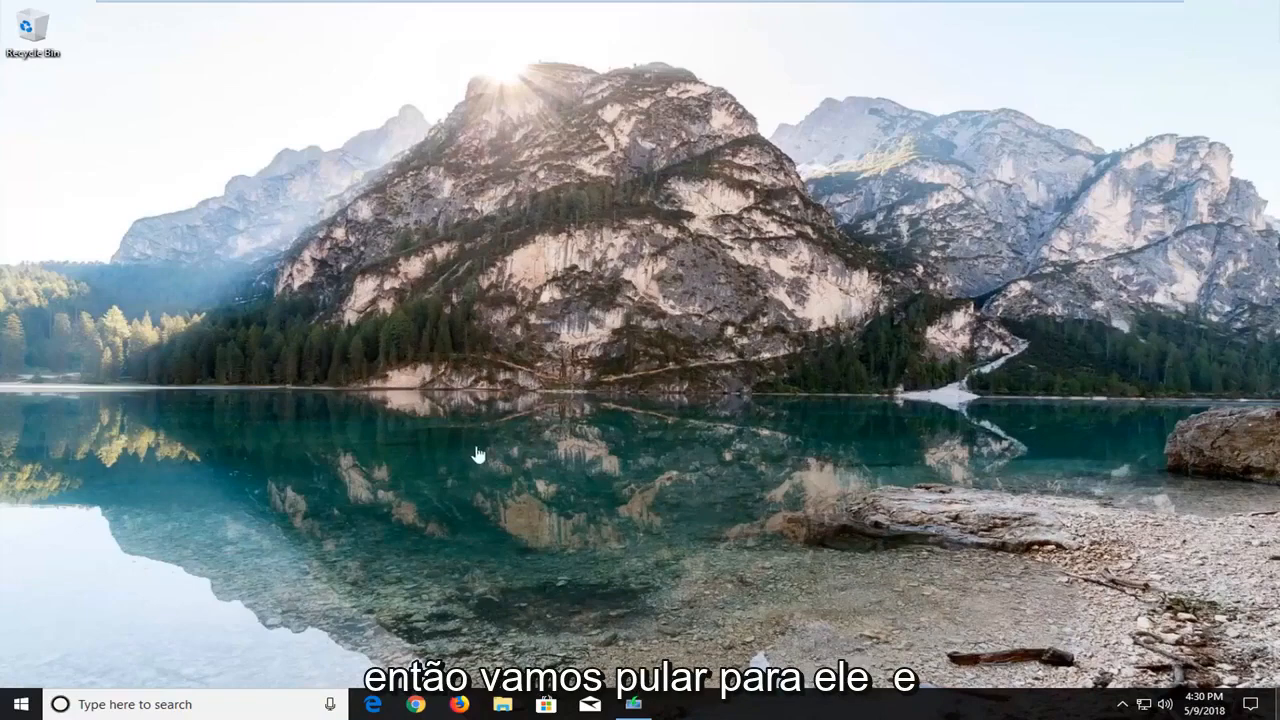
mouse_move(779, 704)
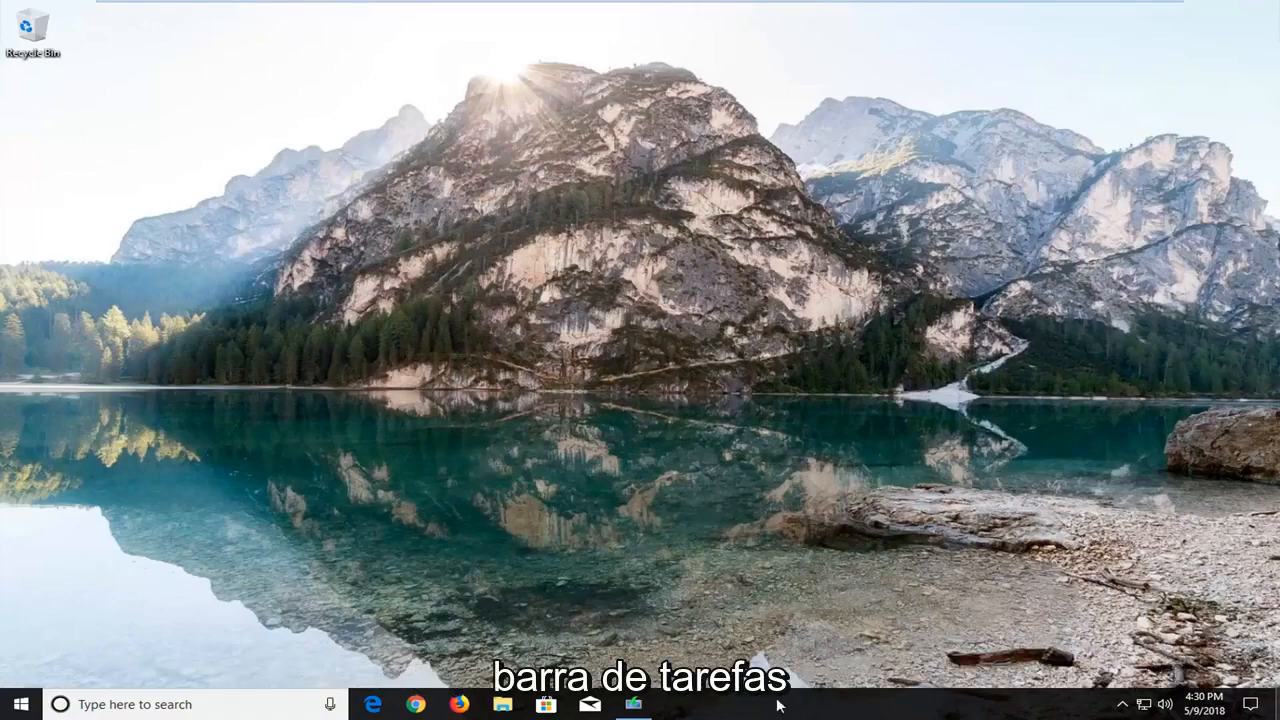
Step: Launch Task Manager from the taskbar's right-click menu
right_click(778, 704)
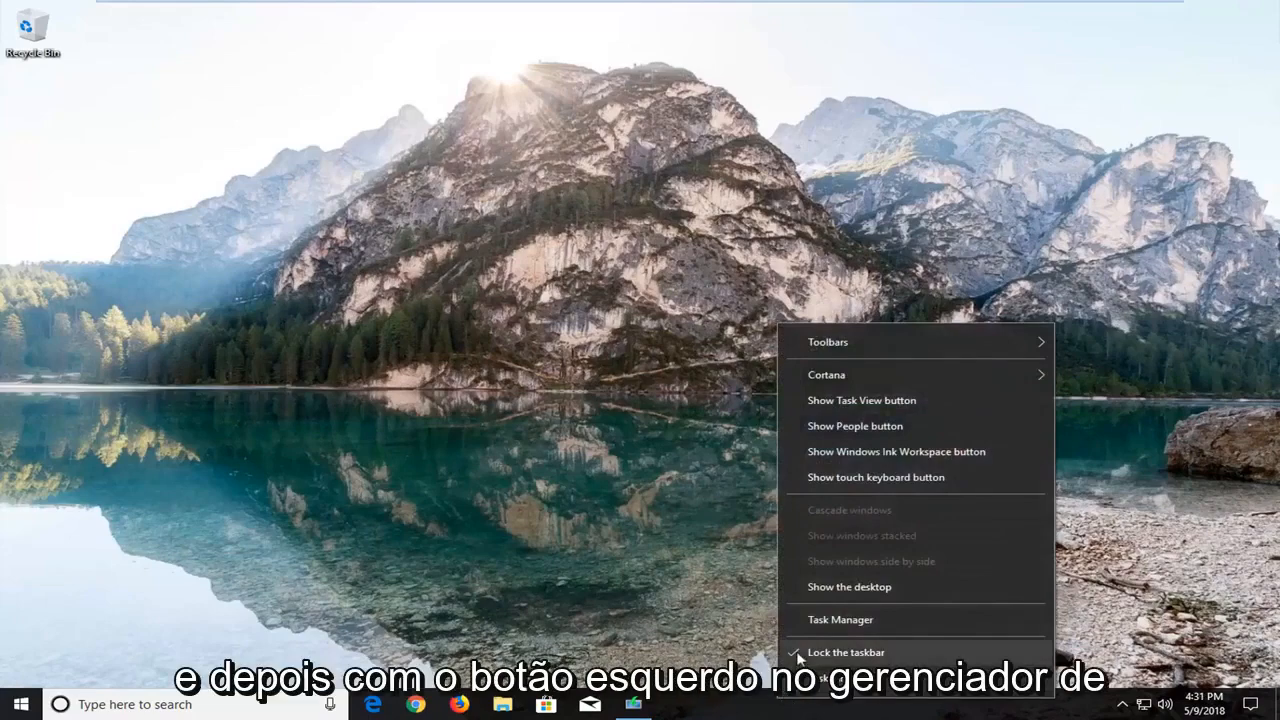
click(840, 619)
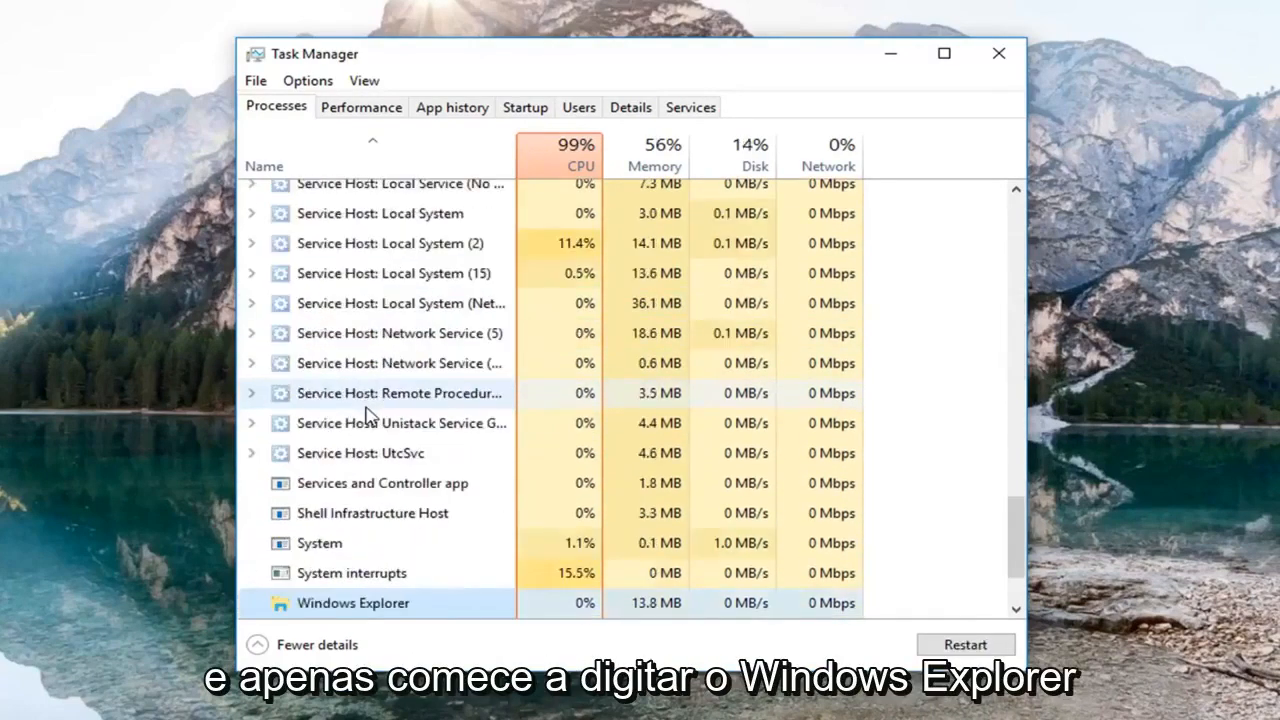
Step: Scroll the Processes list to bring Windows Explorer into view
scroll(up, 3)
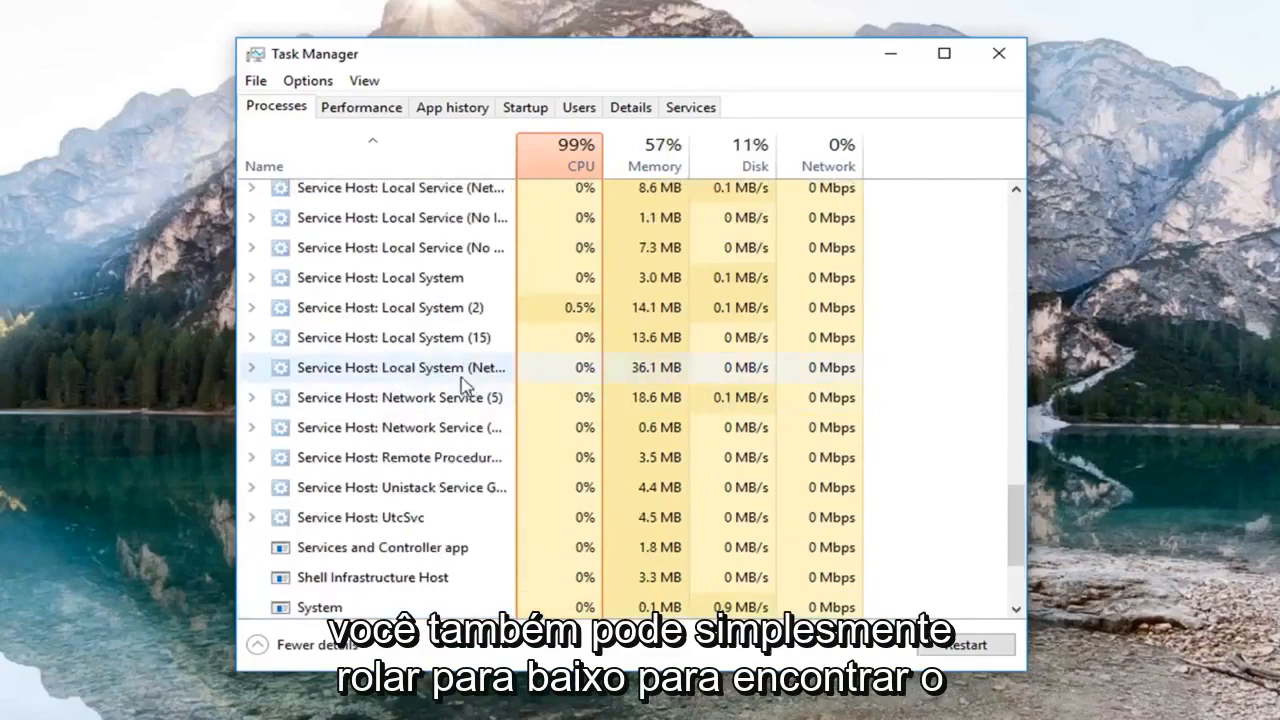
scroll(down, 3)
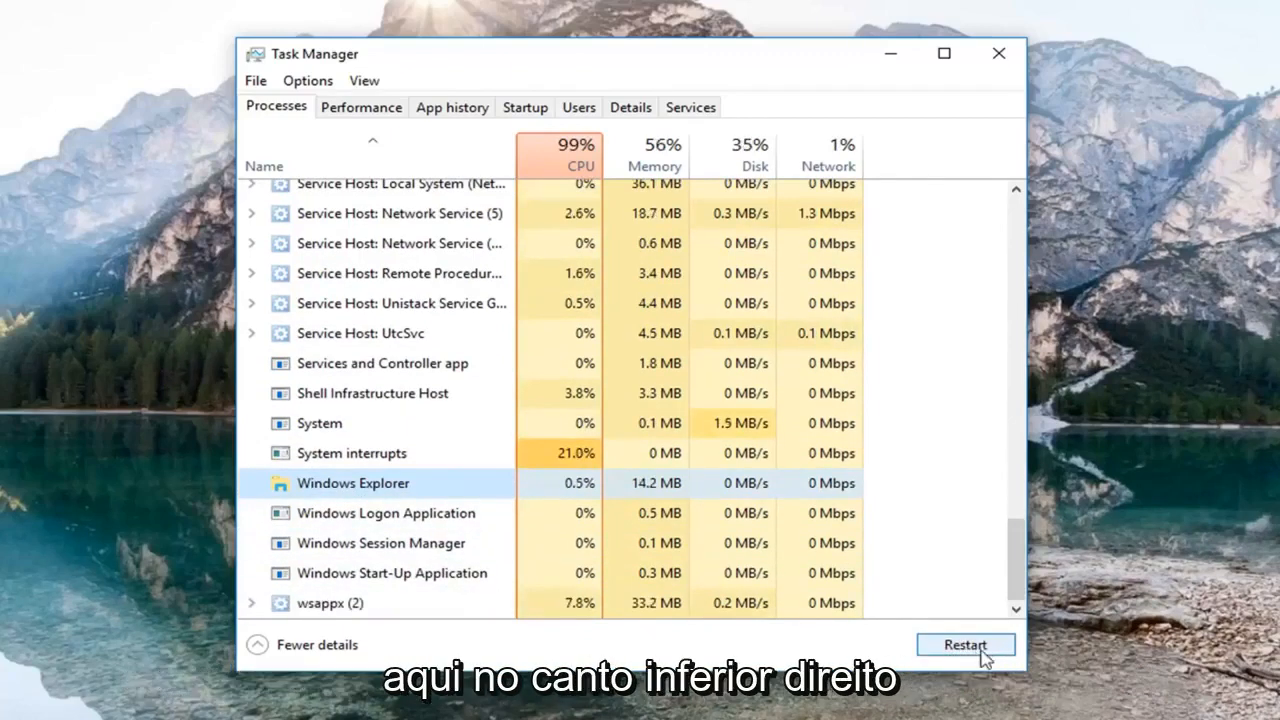
Step: Restart the selected Windows Explorer process so the desktop and taskbar reload
click(964, 644)
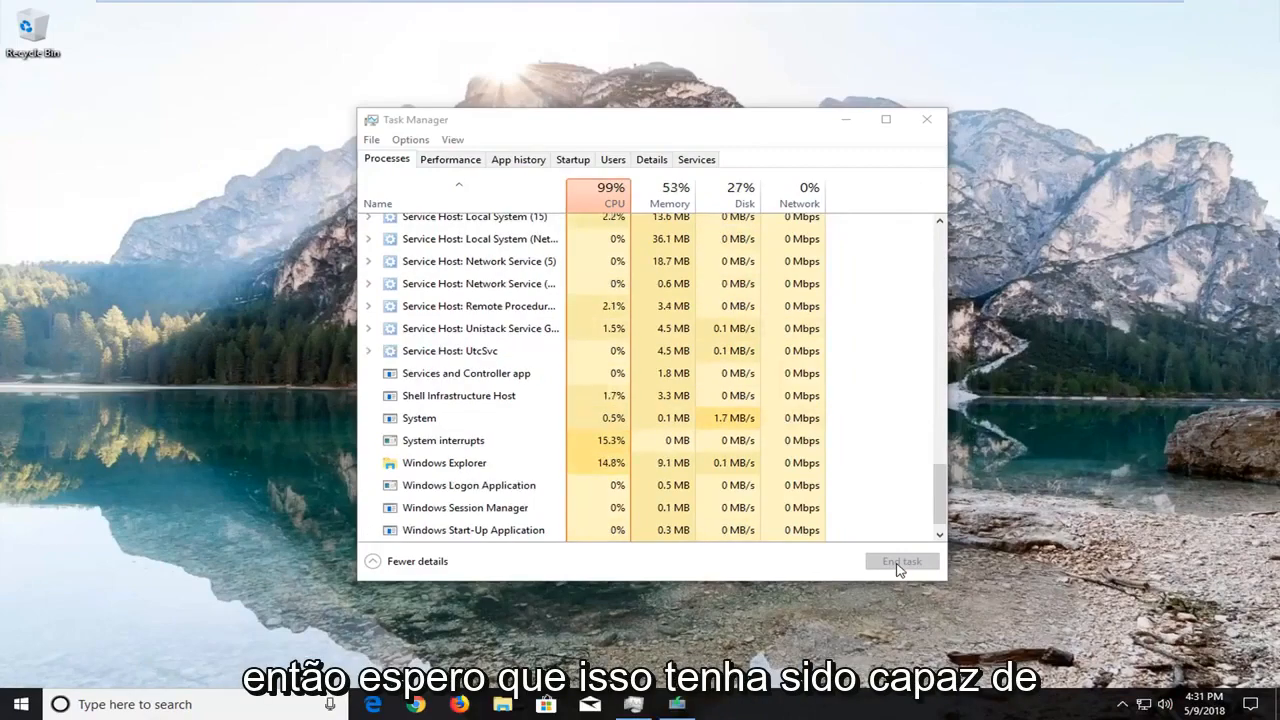
mouse_move(930, 636)
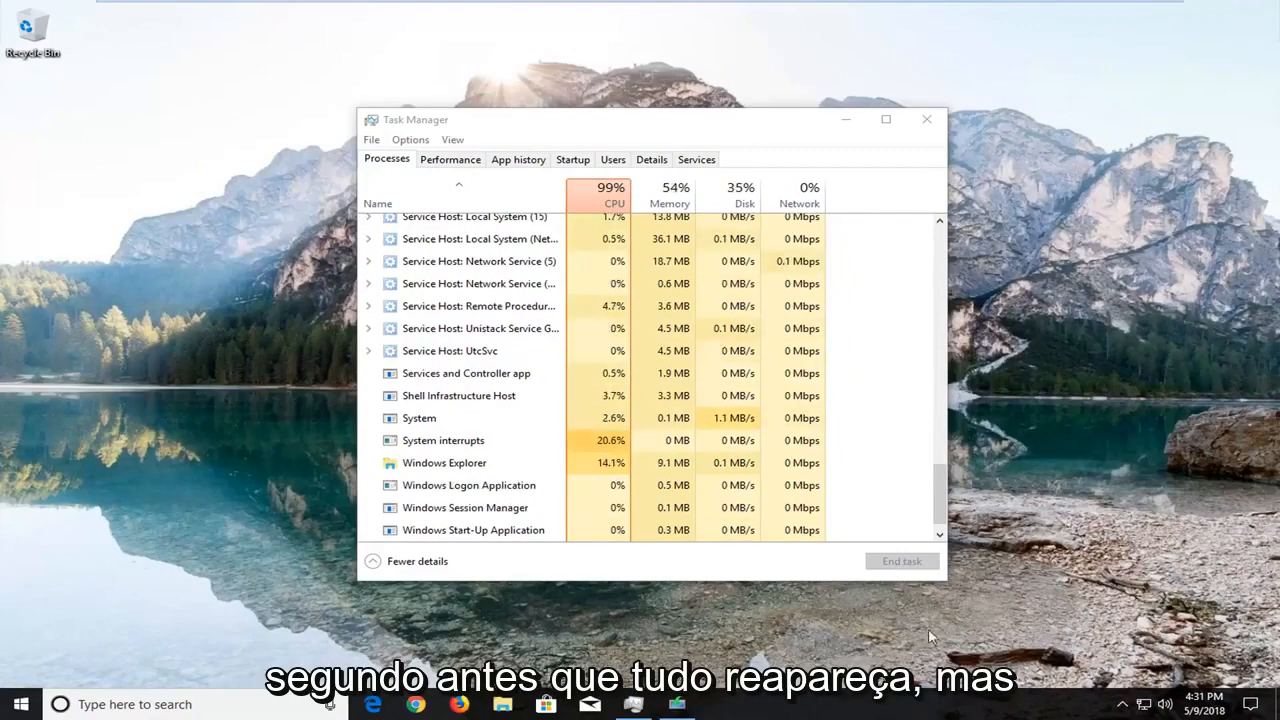